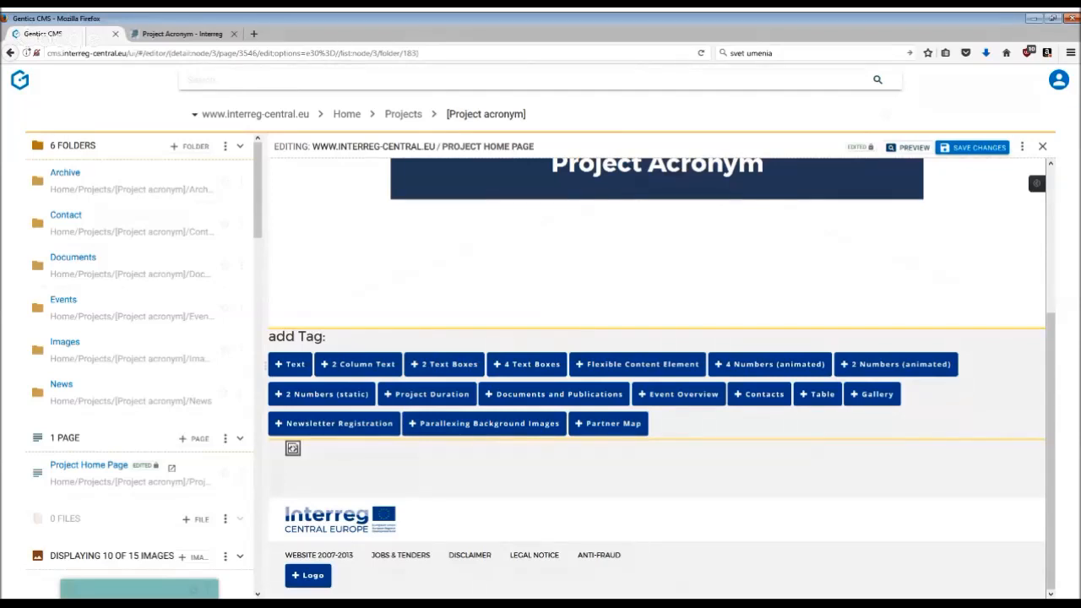
mouse_move(817, 393)
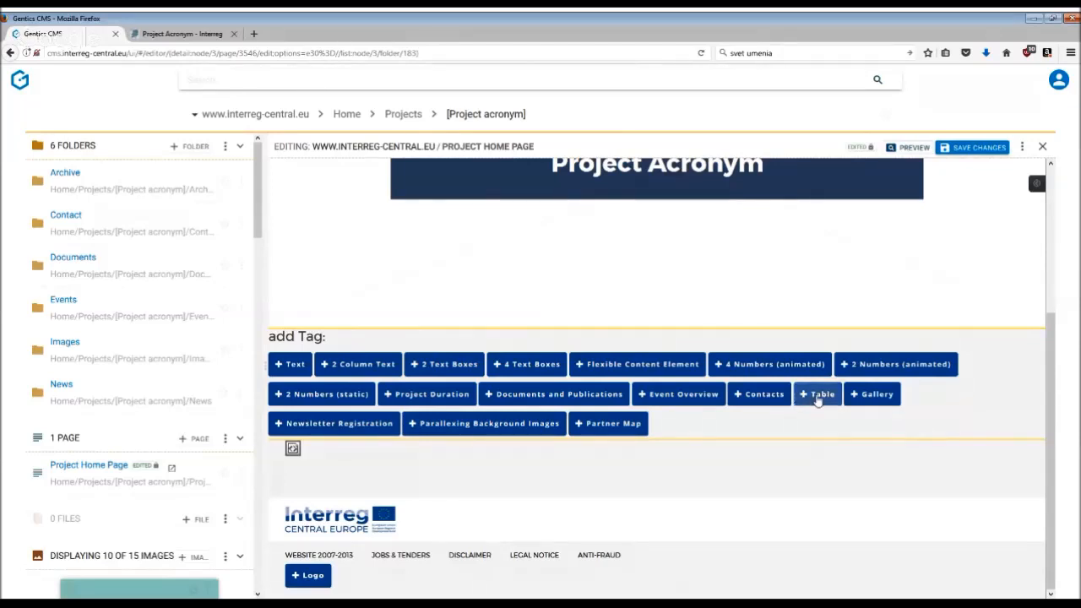
- Insert a table tag with title and left/right entry slots into the home page
click(816, 393)
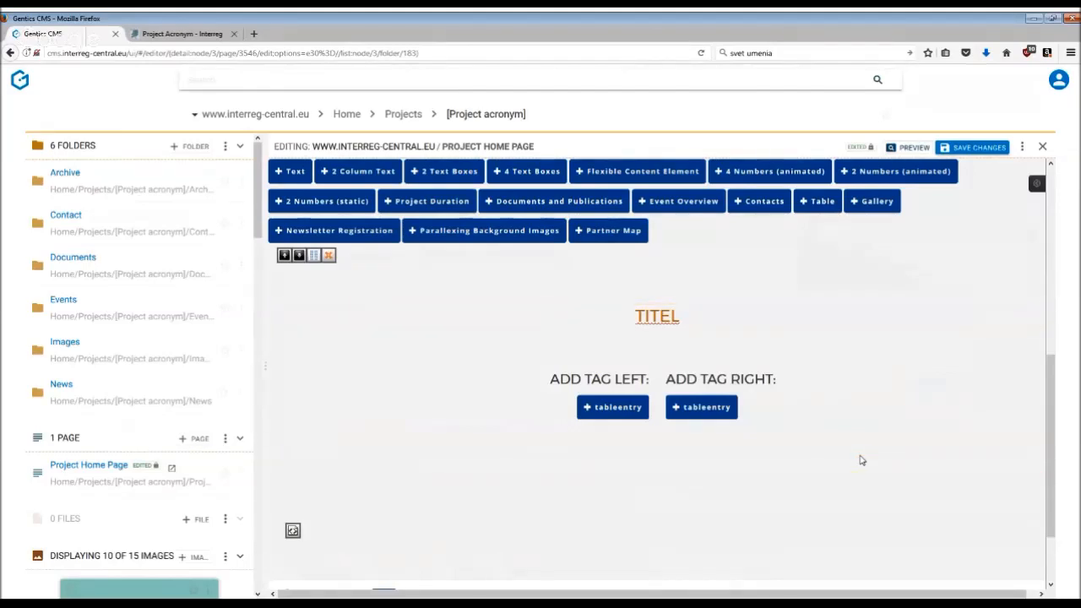
- Replace the table's TITEL heading with 'OUTPUTS'
click(657, 316)
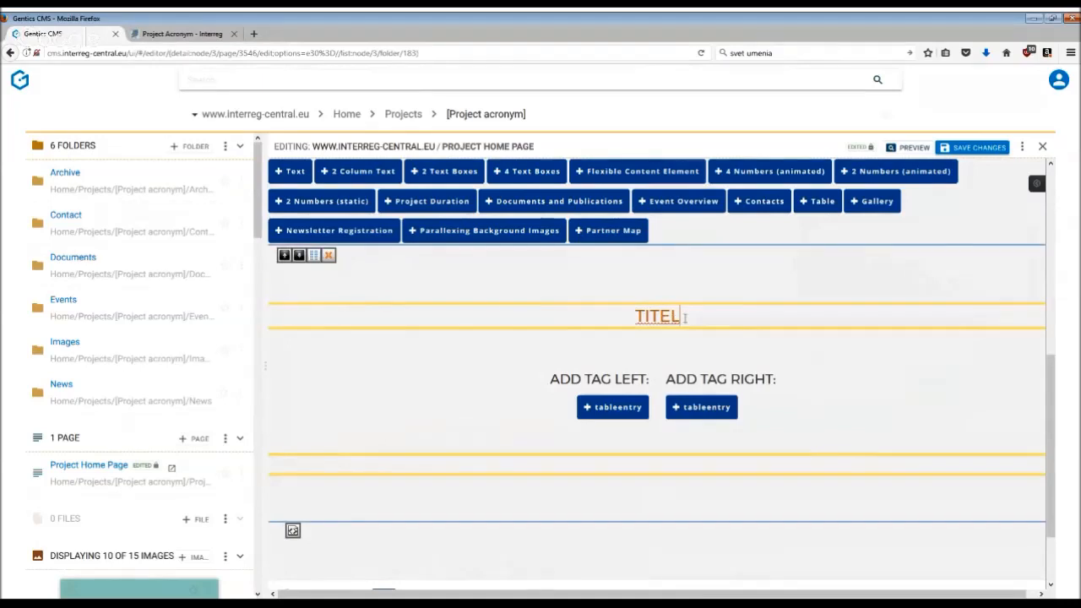
click(658, 316)
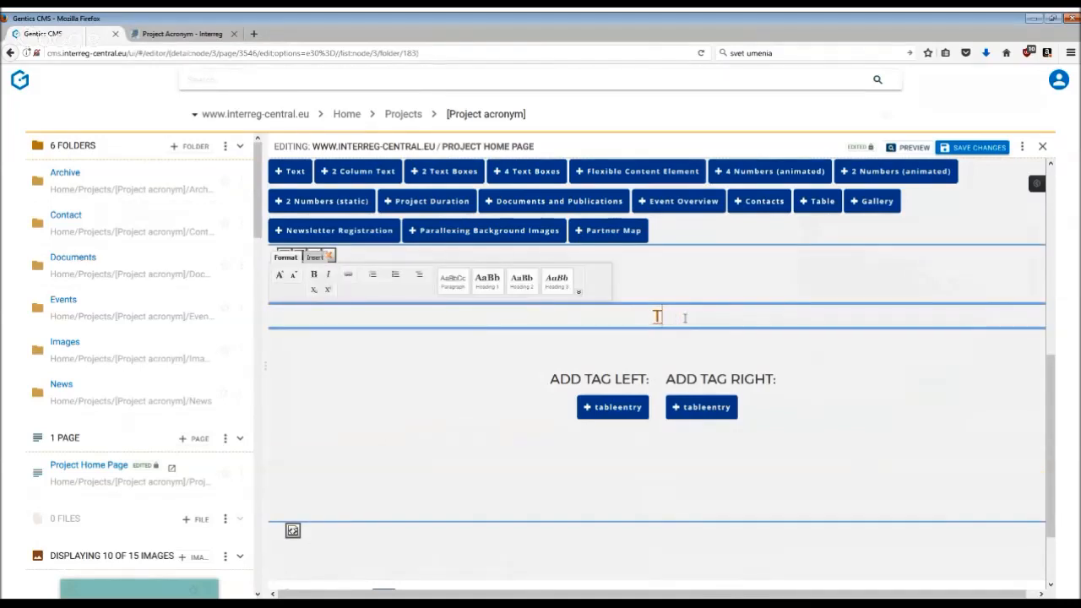
text(OUTPUTS)
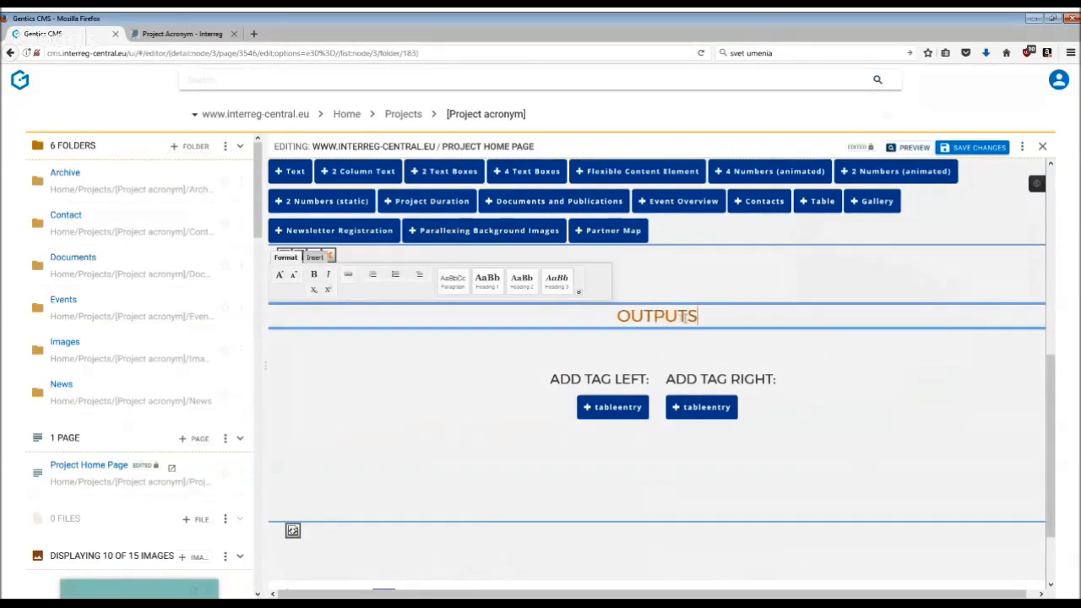
mouse_move(635, 448)
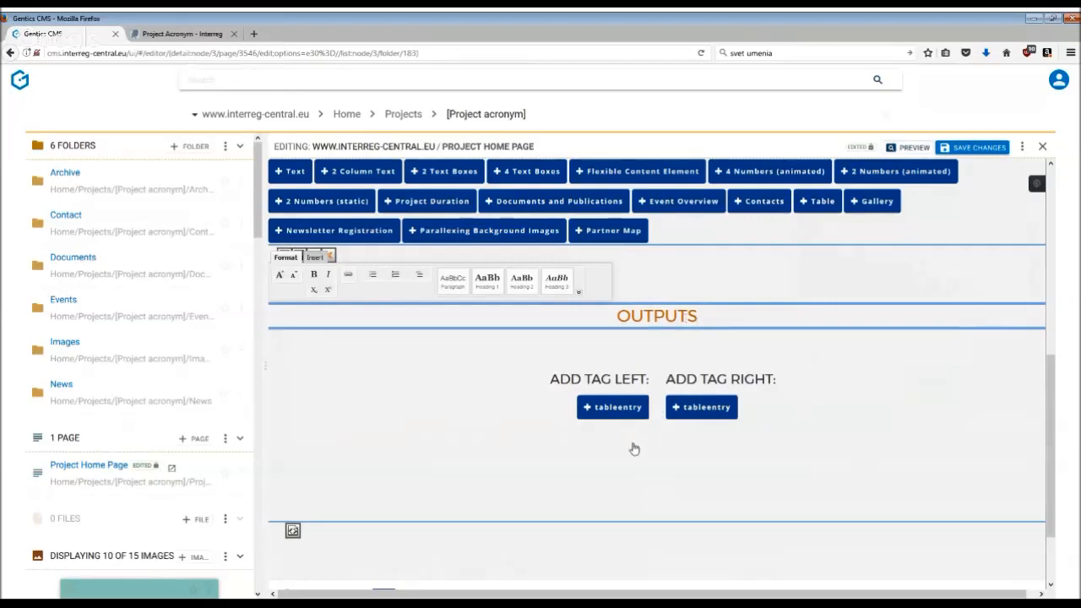
mouse_move(612, 407)
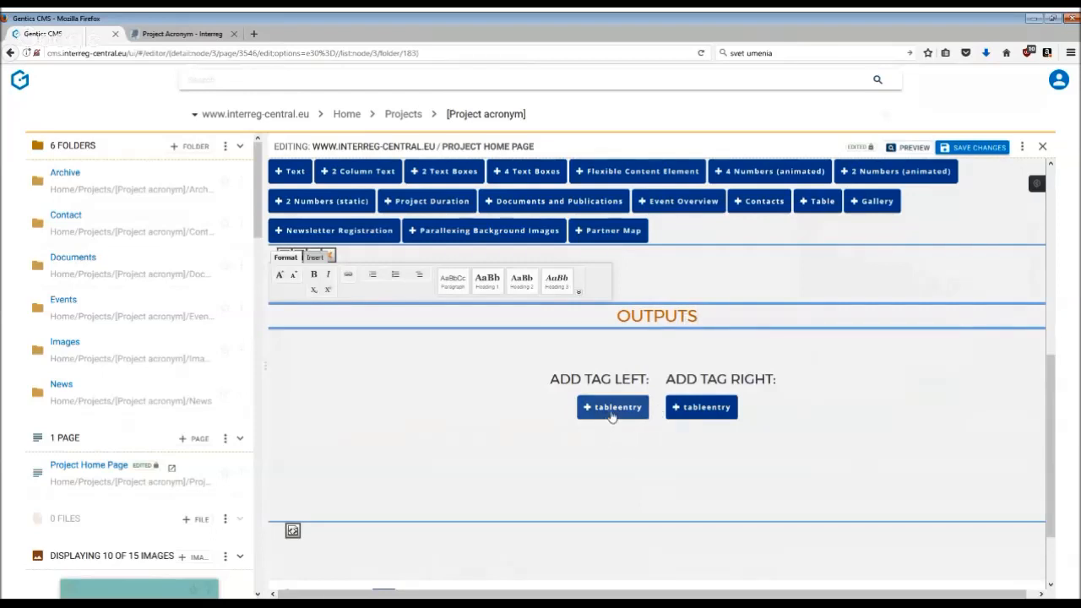
- Add two left-column and one right-column text entries to the OUTPUTS table
click(612, 407)
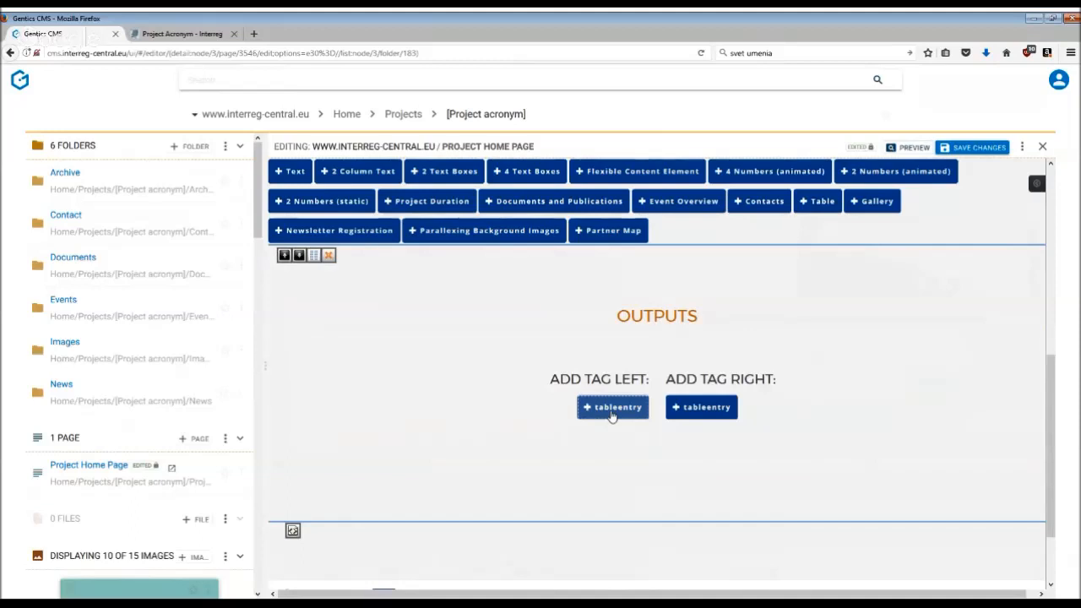
click(612, 407)
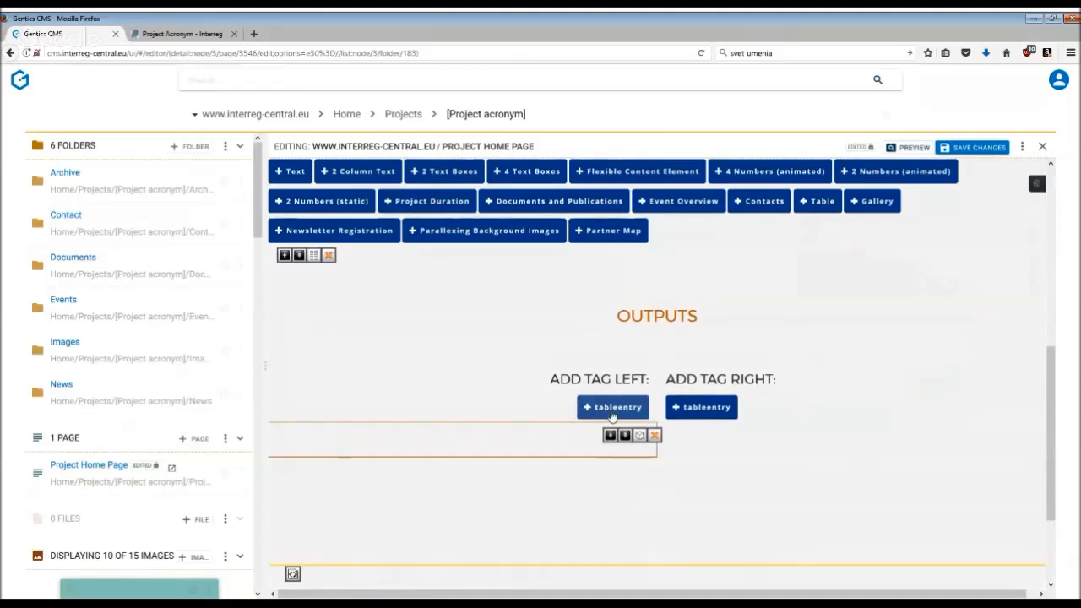
click(612, 406)
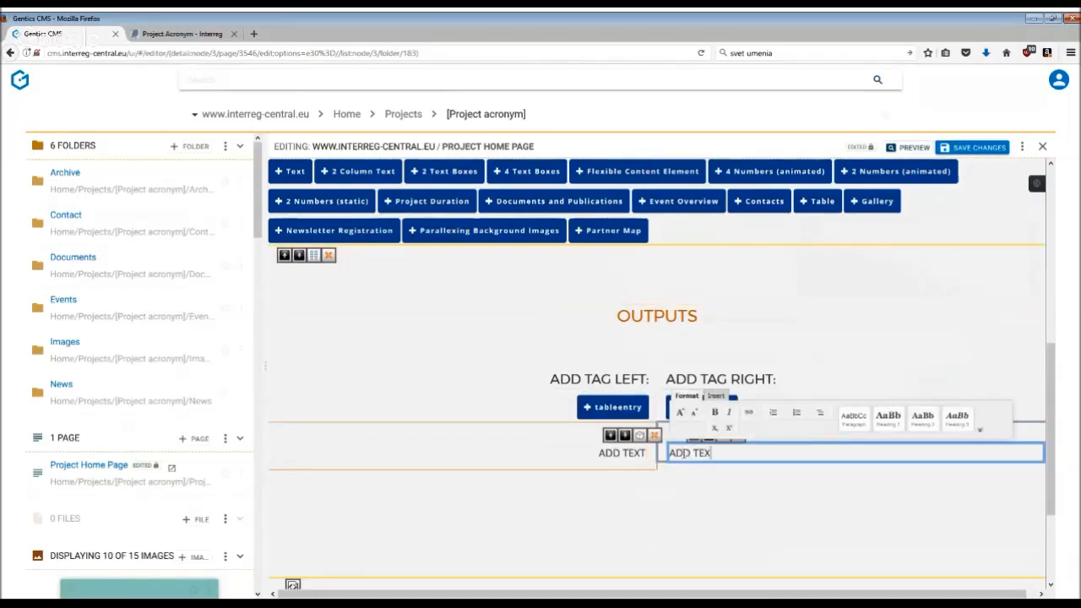
click(690, 515)
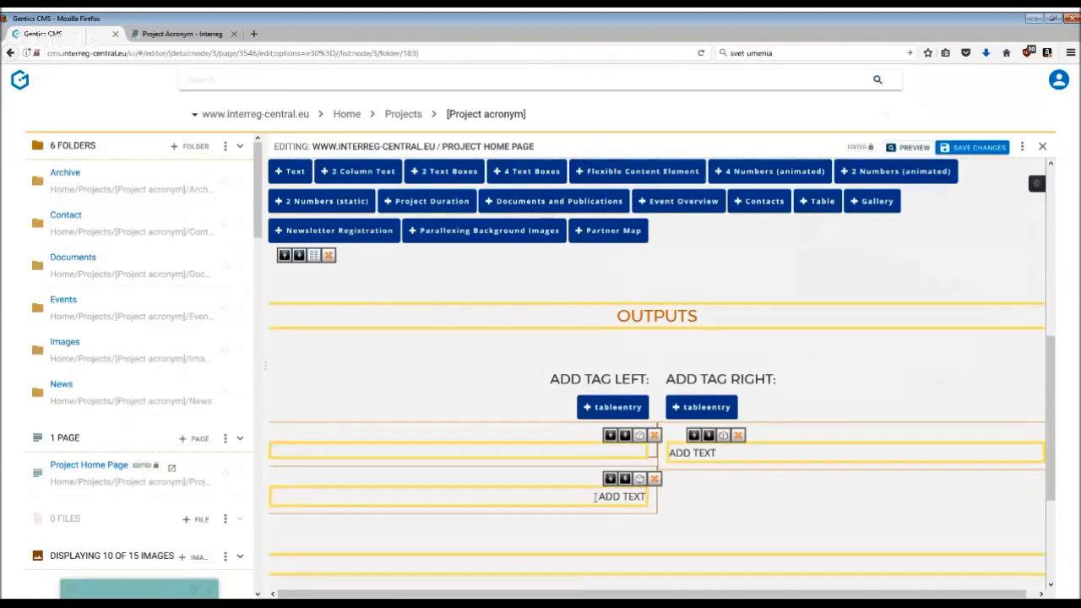
- Select the lower left ADD TEXT and browse for an internal link target
double_click(621, 496)
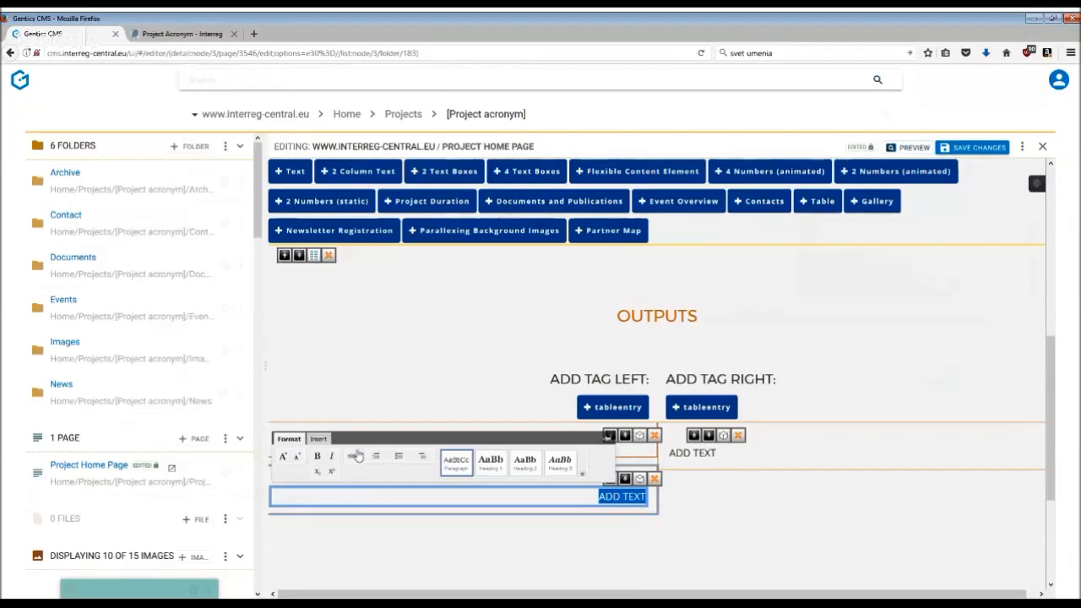
click(355, 456)
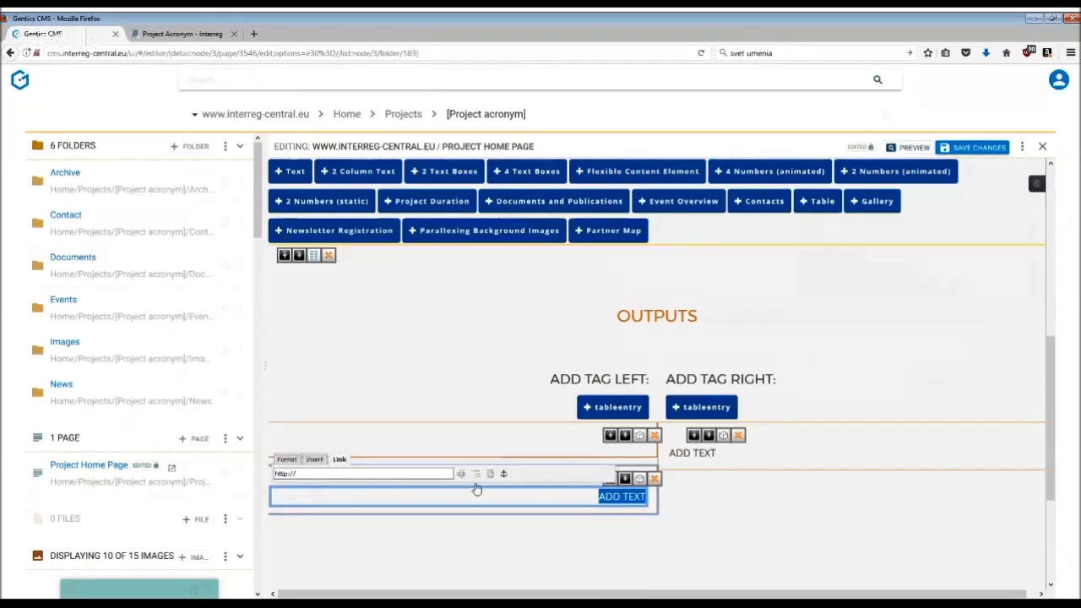
mouse_move(476, 475)
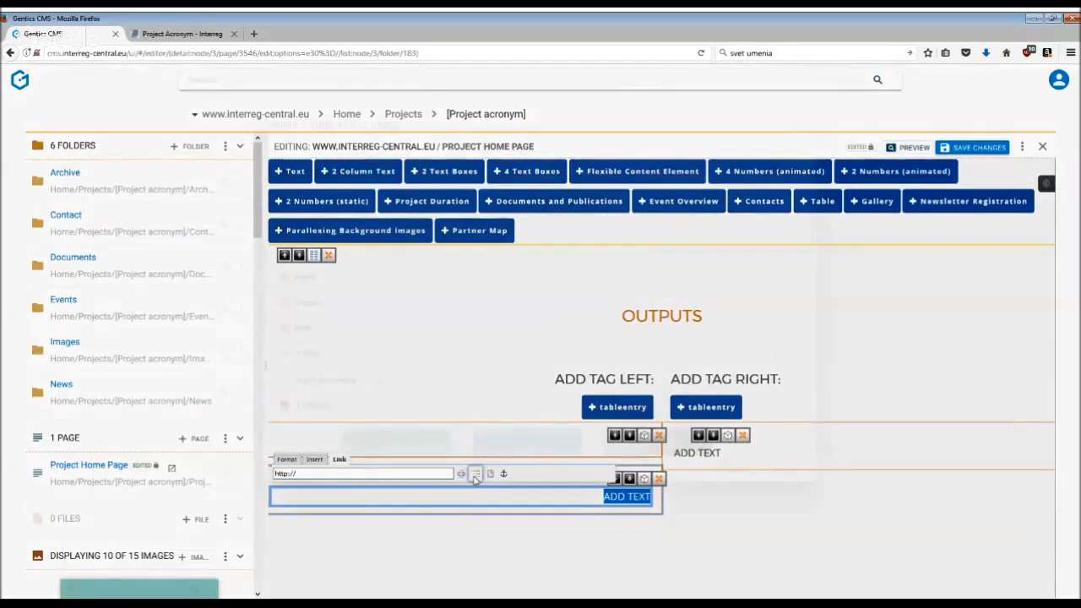
click(476, 473)
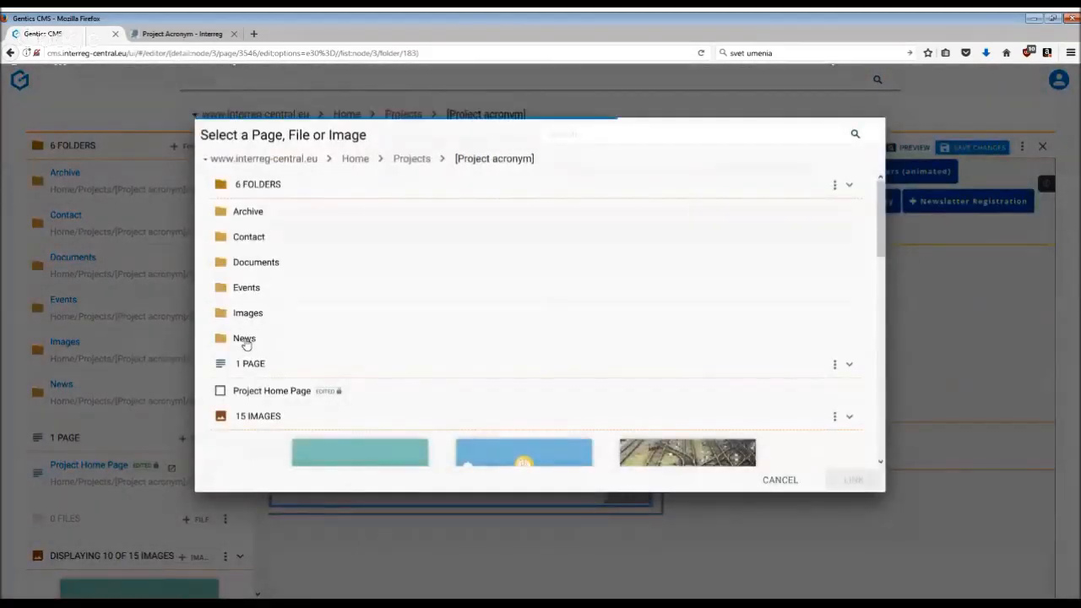
- Link the lower left text to the 'News kick off' page in the News folder
click(244, 338)
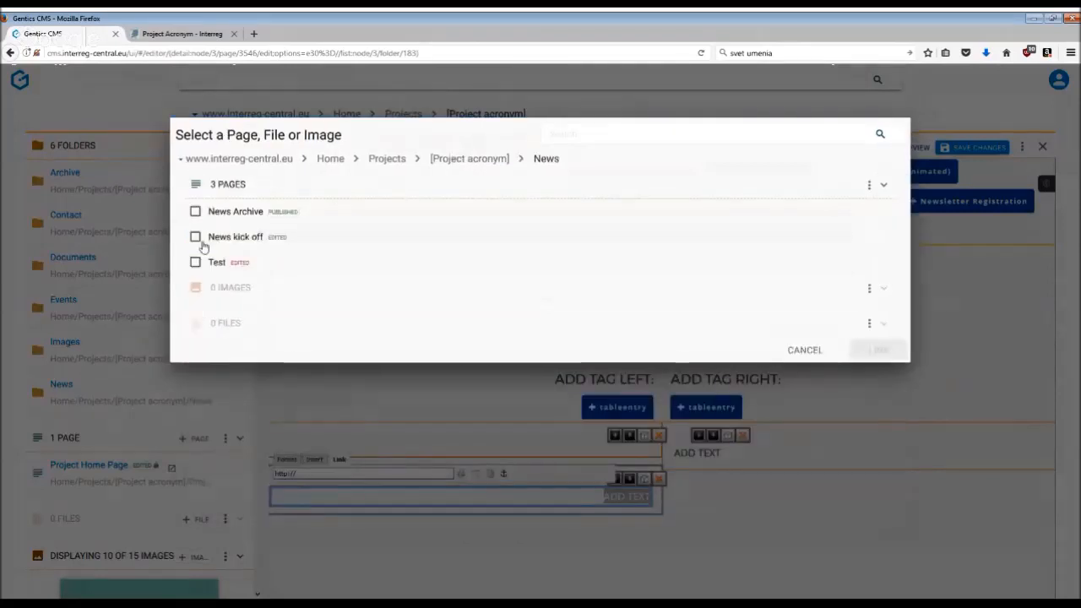
click(195, 236)
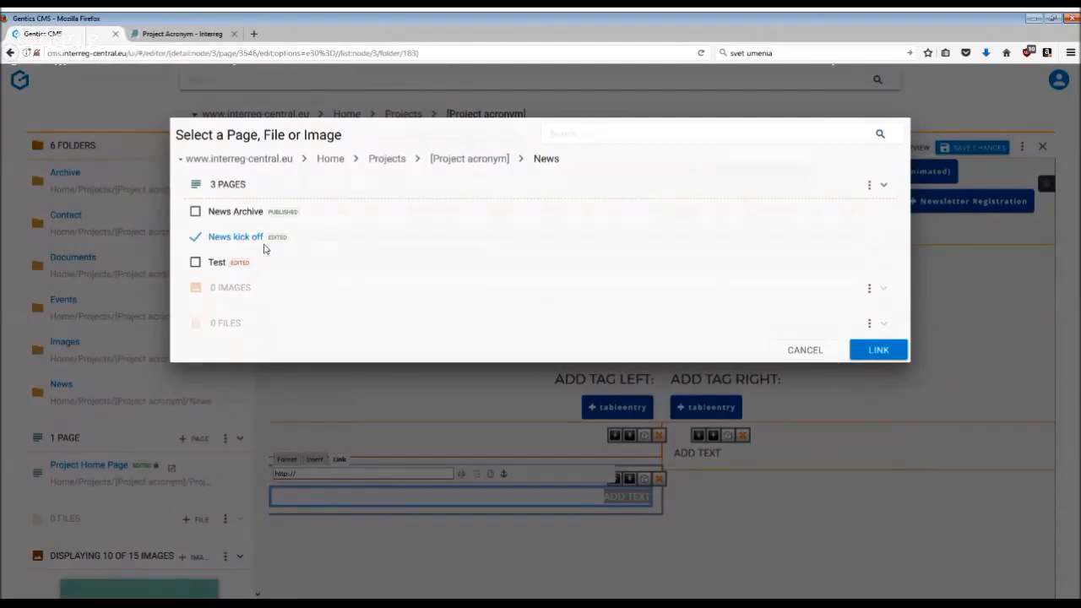
mouse_move(878, 350)
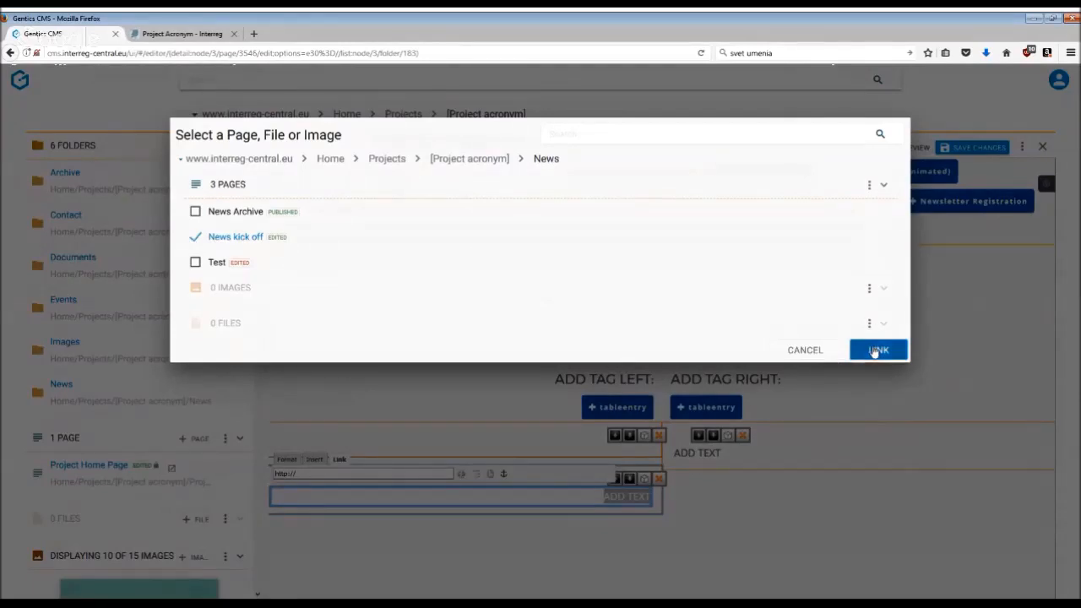
click(878, 350)
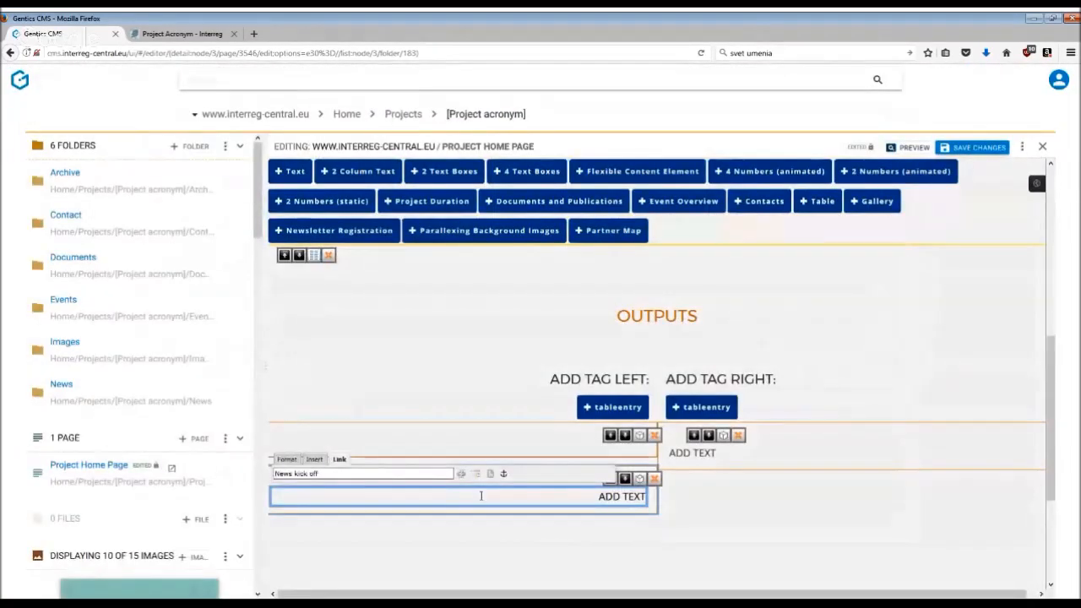
mouse_move(490, 473)
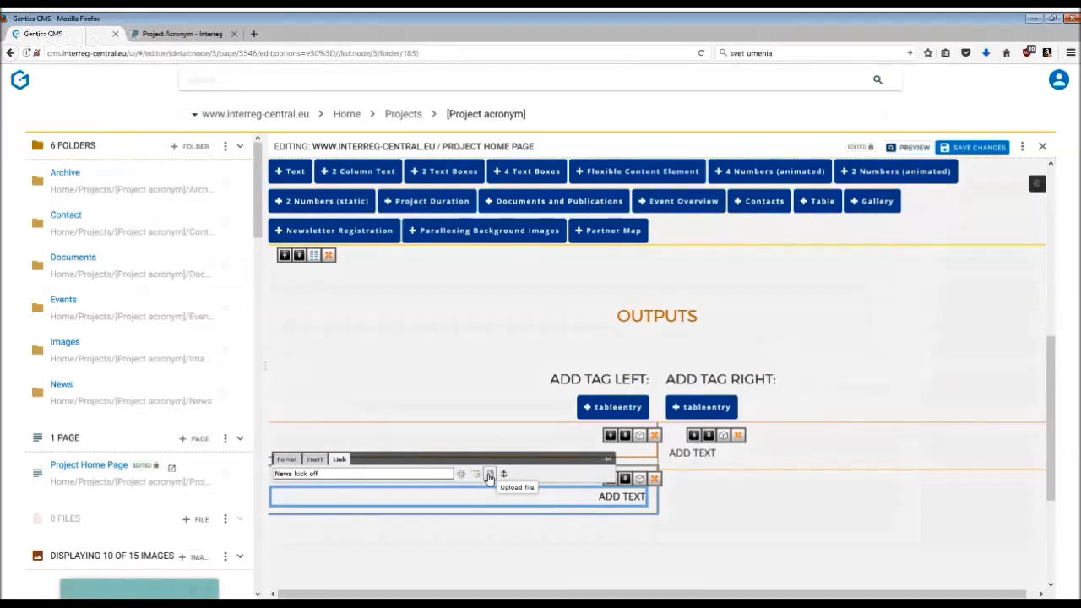
mouse_move(758, 365)
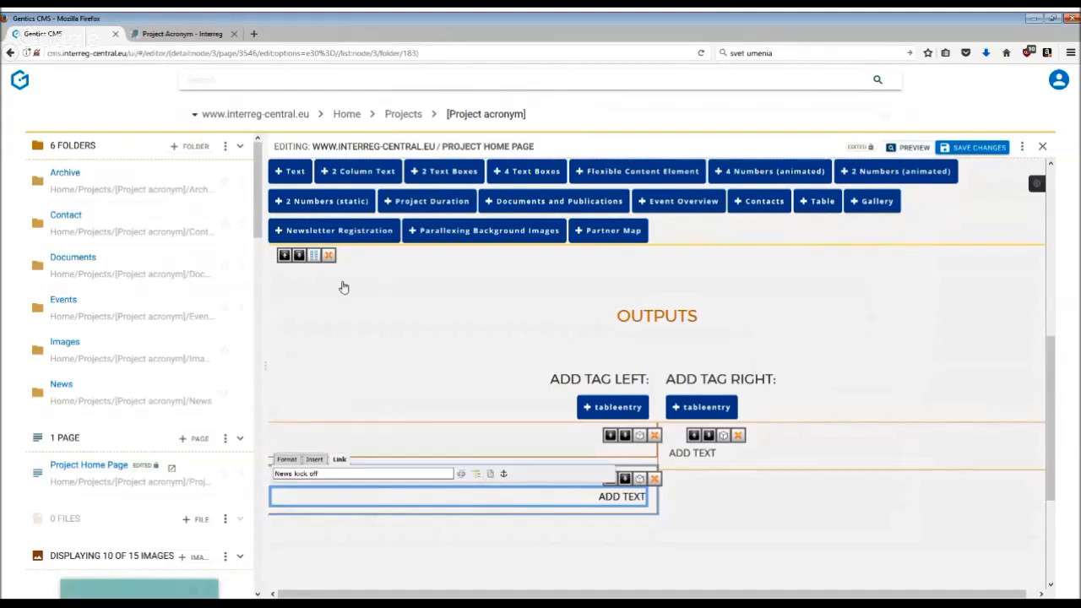
mouse_move(312, 261)
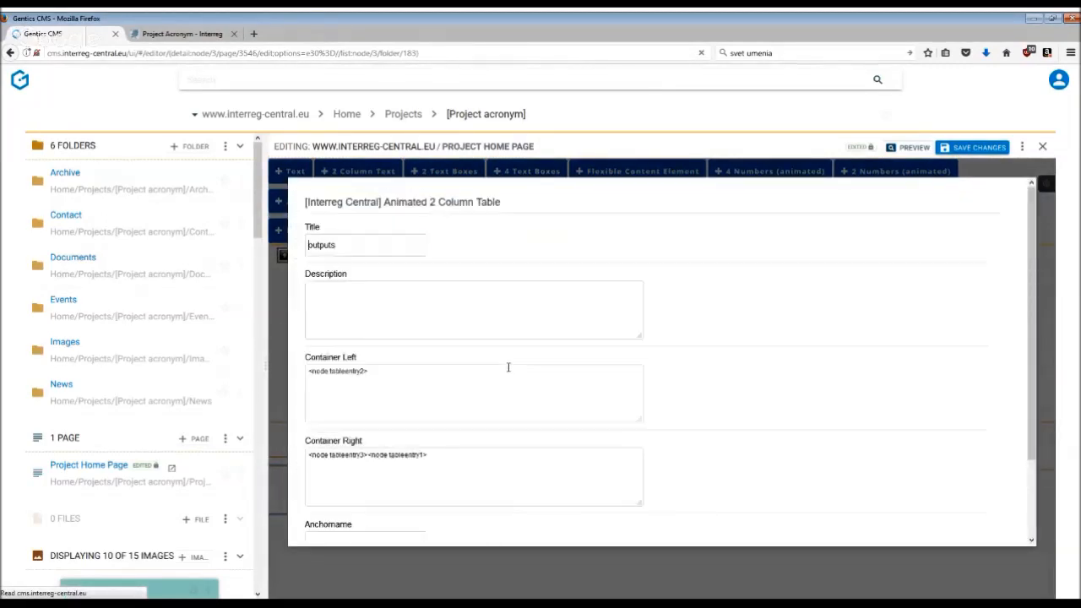
- Enter 'Outputs' as the table's anchor name and confirm with OKAY
click(364, 245)
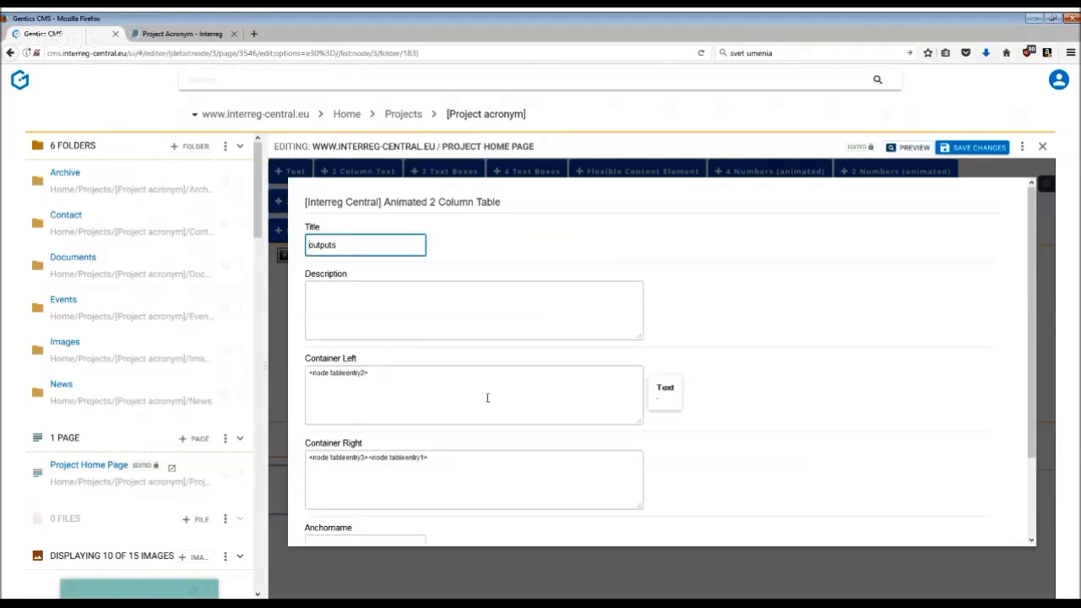
scroll(down, 3)
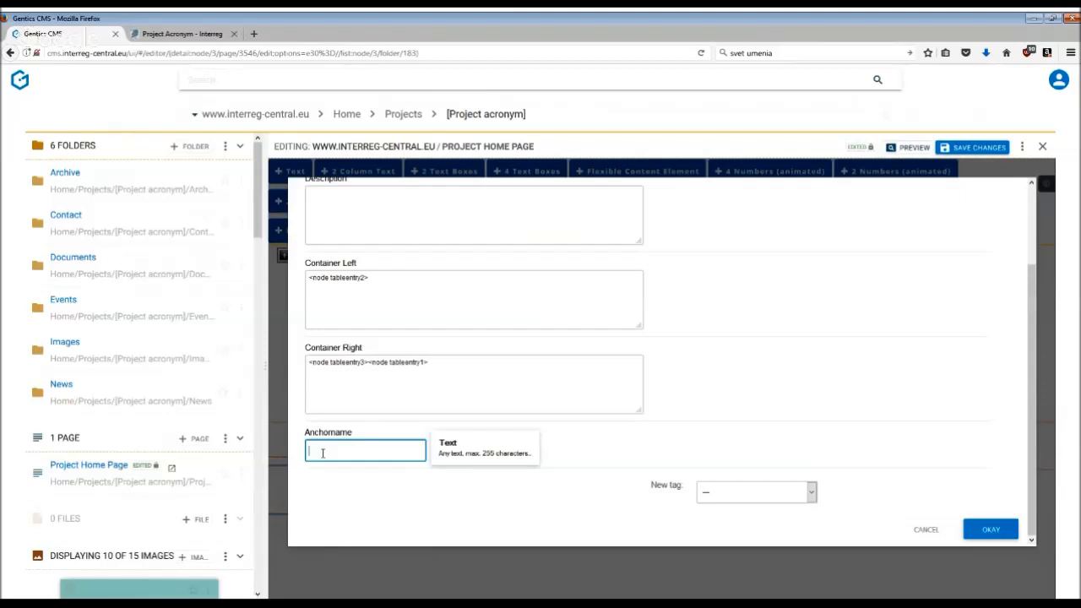
text(Outp)
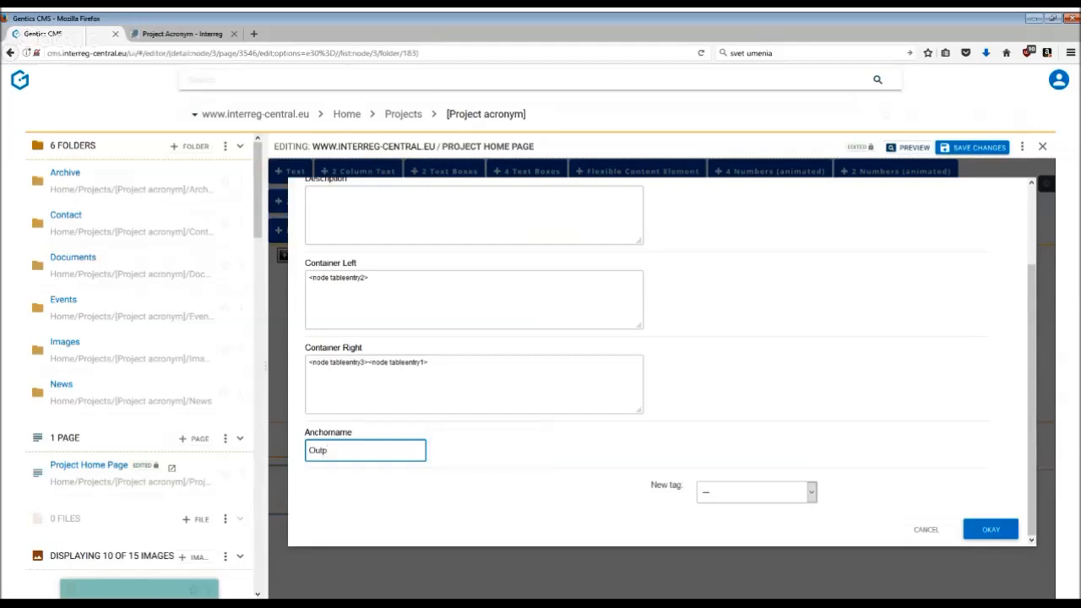
text(uts)
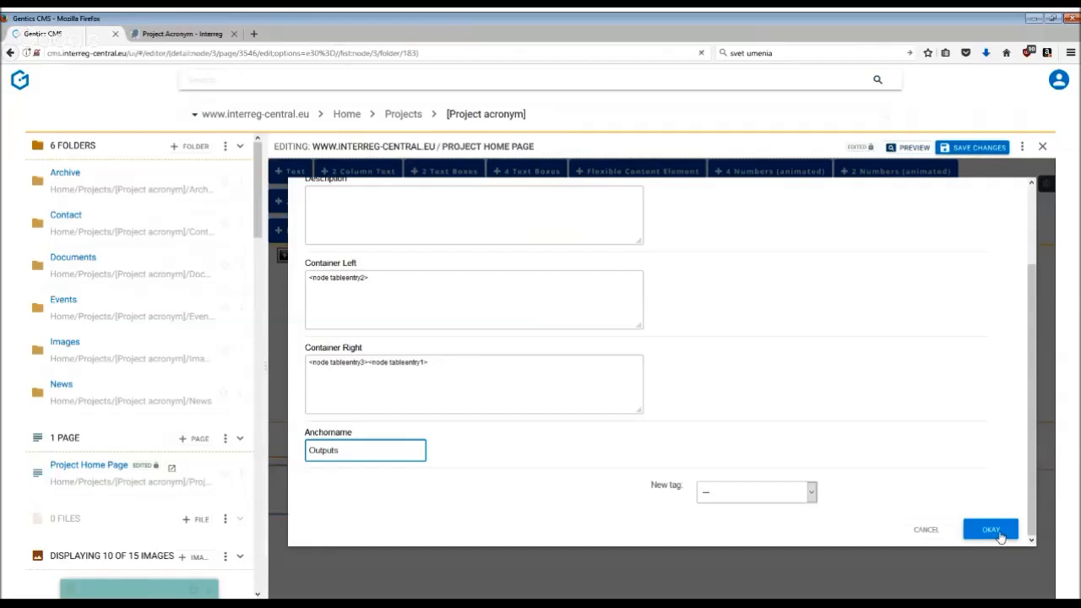
click(990, 530)
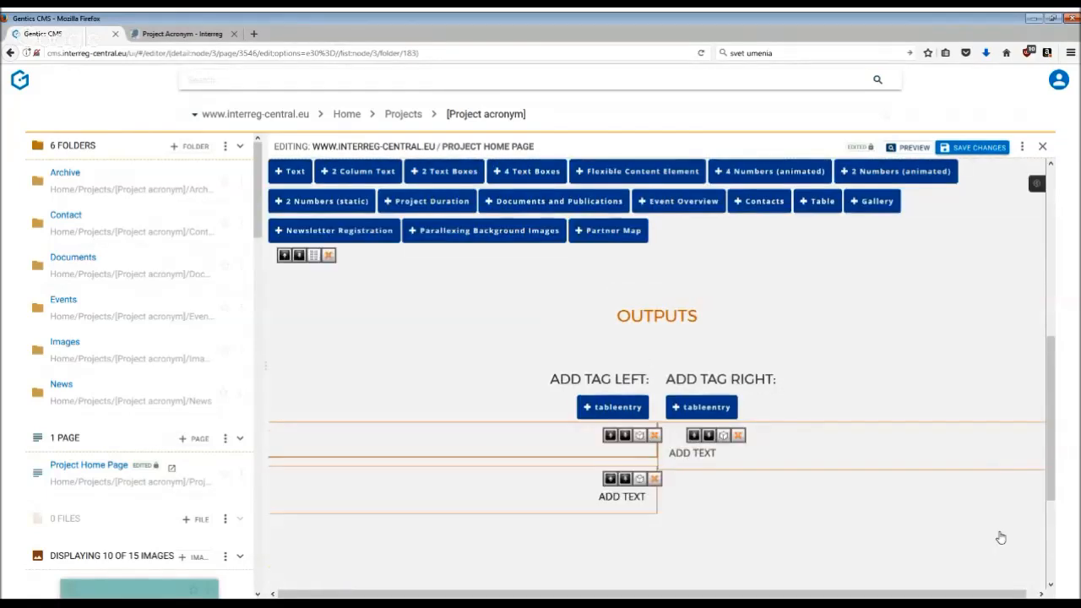